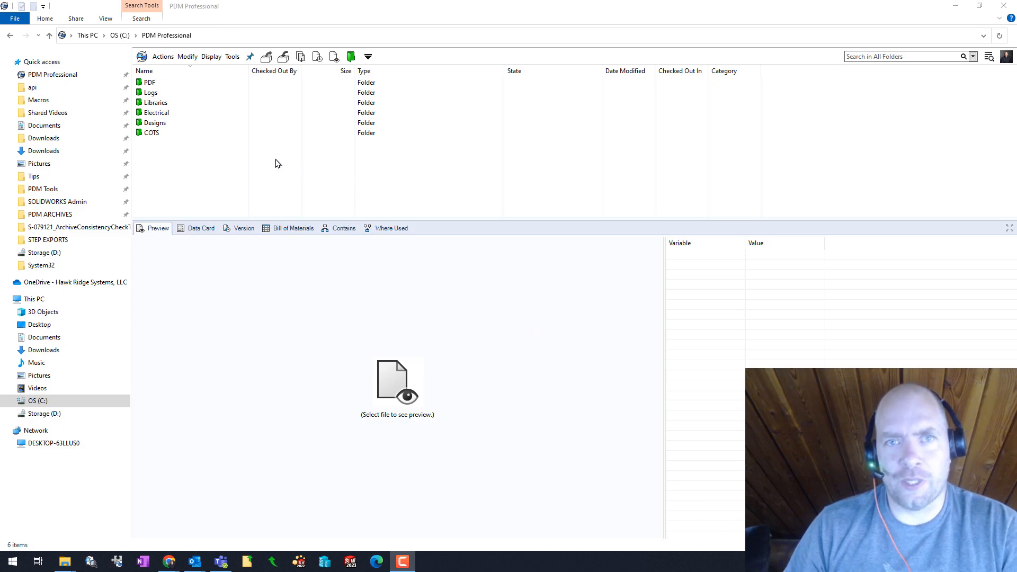
Open the Designs folder and select Project 0011 to show its data card values
left_click(156, 112)
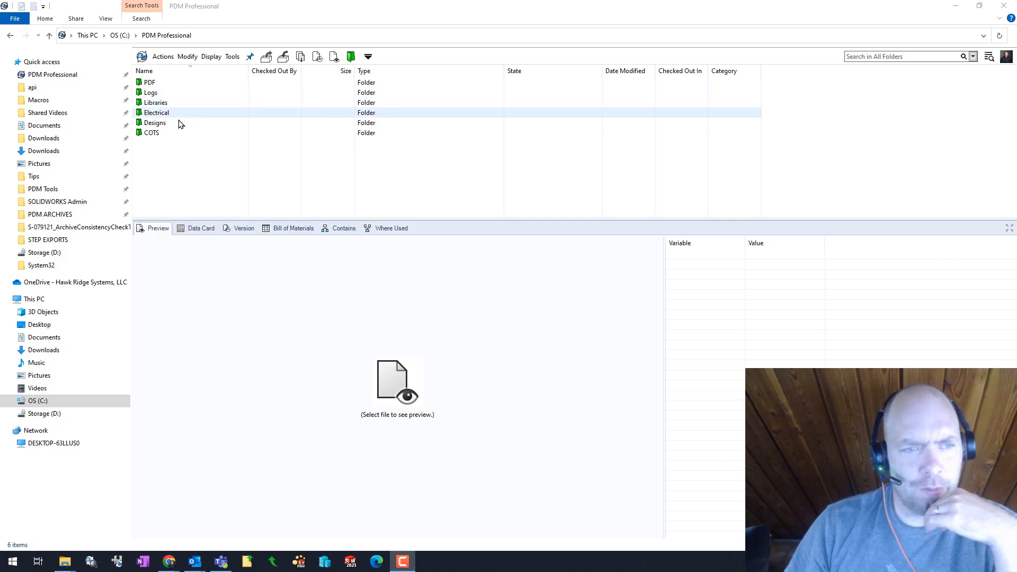
double_click(155, 122)
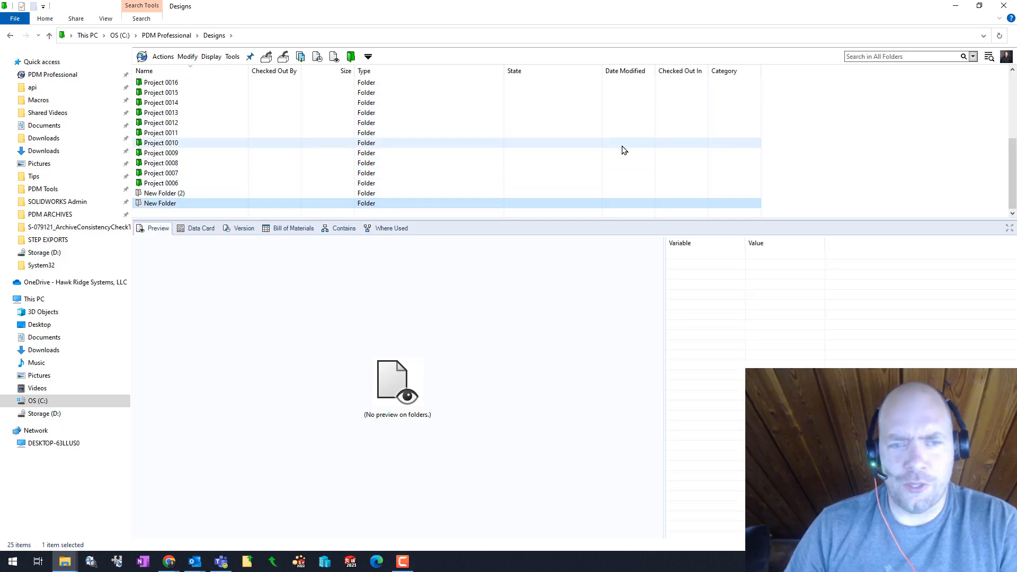
left_click(161, 133)
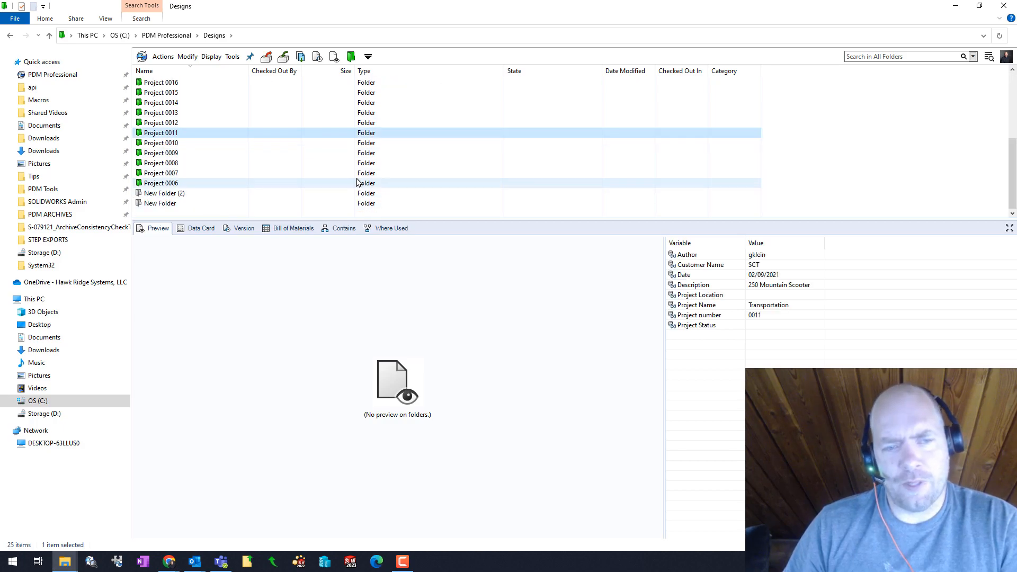